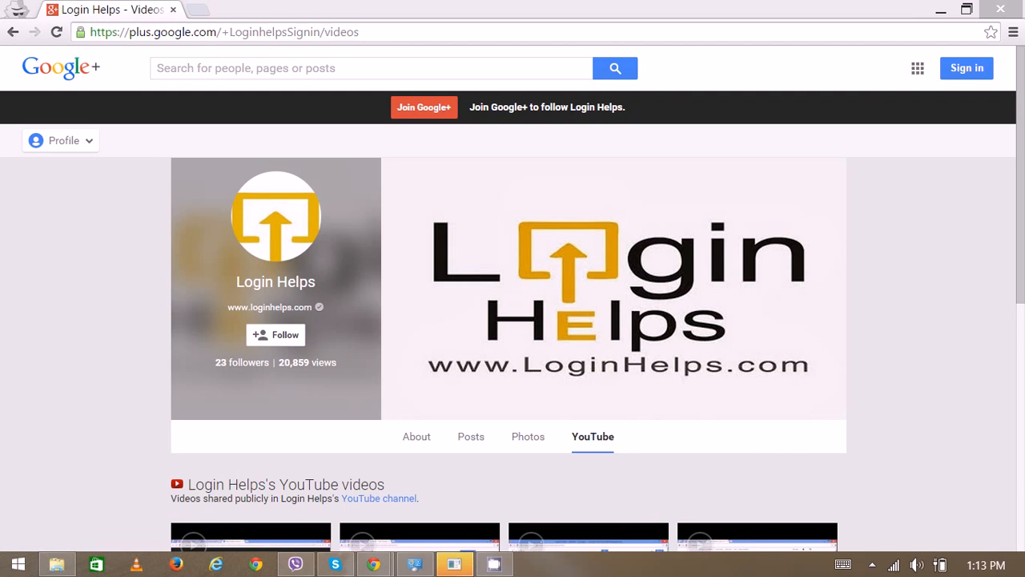
pyautogui.moveTo(204, 29)
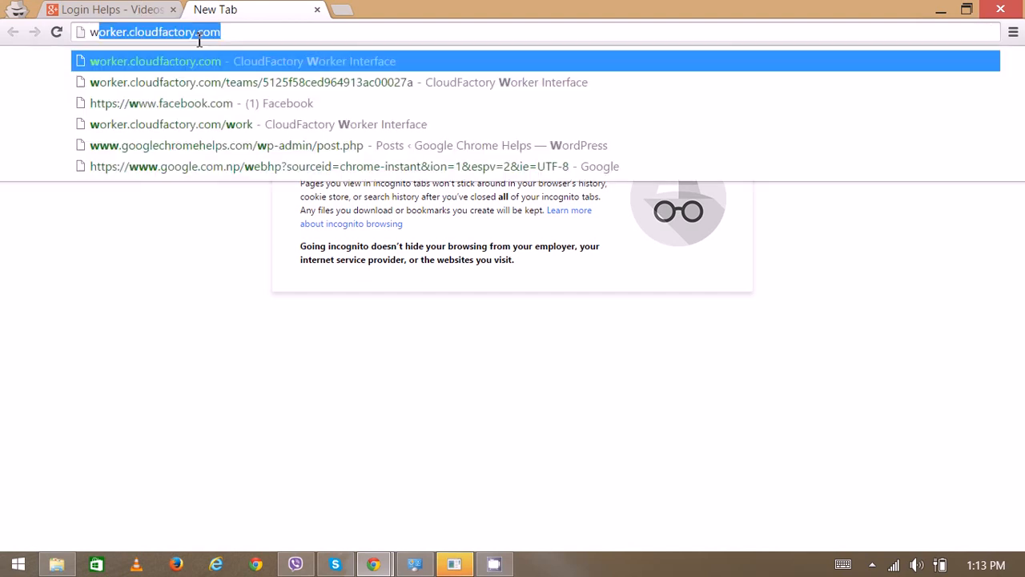
pyautogui.write('www.usp')
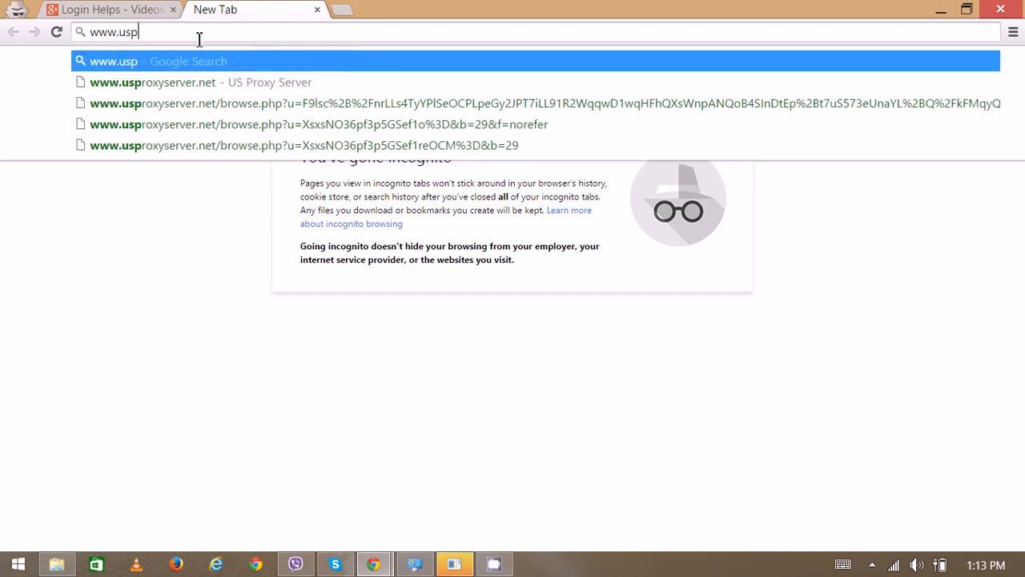
pyautogui.write('roxy')
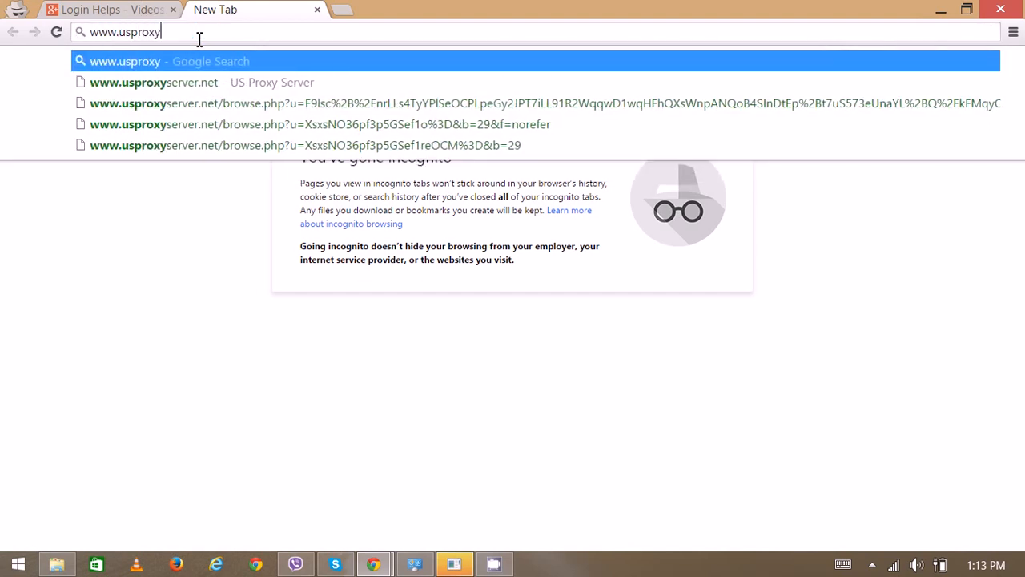
pyautogui.write('server.net')
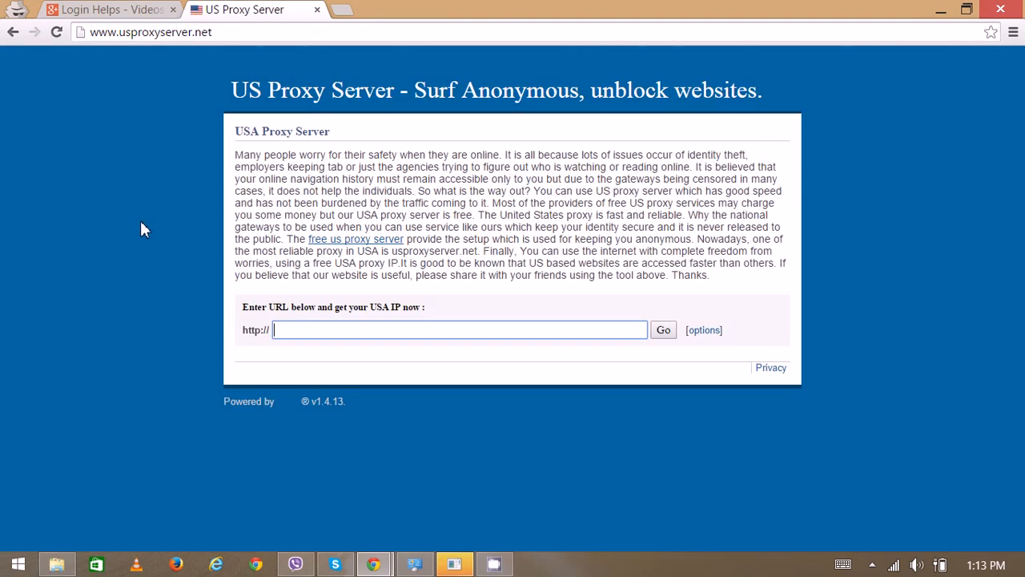
pyautogui.moveTo(269, 261)
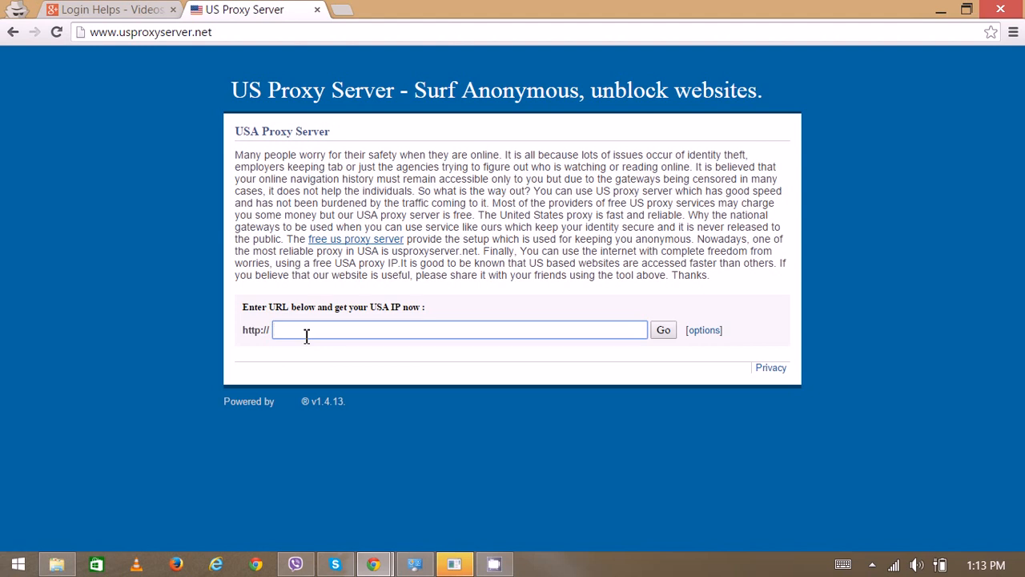
pyautogui.write('ww')
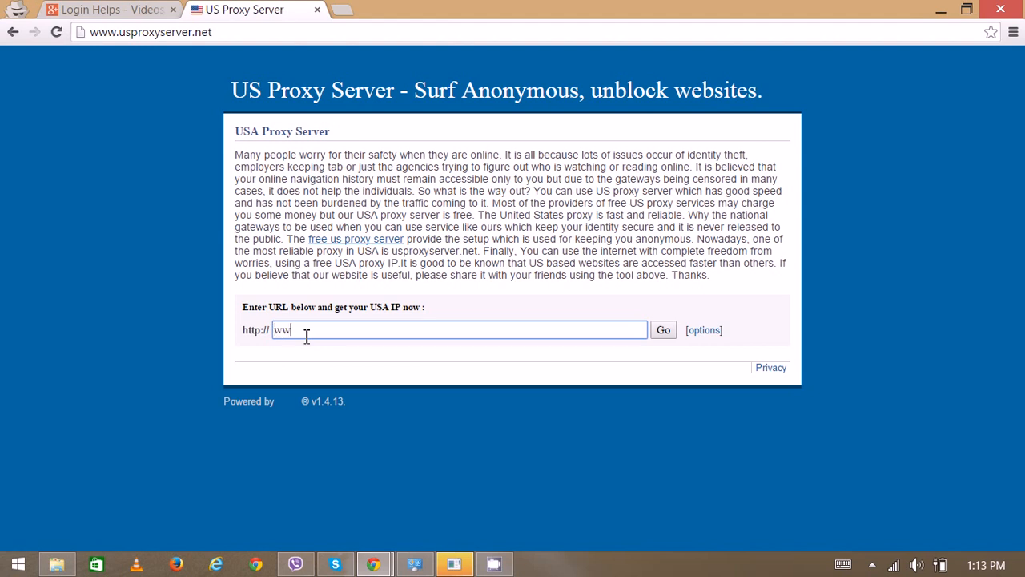
pyautogui.write('w.hotmai')
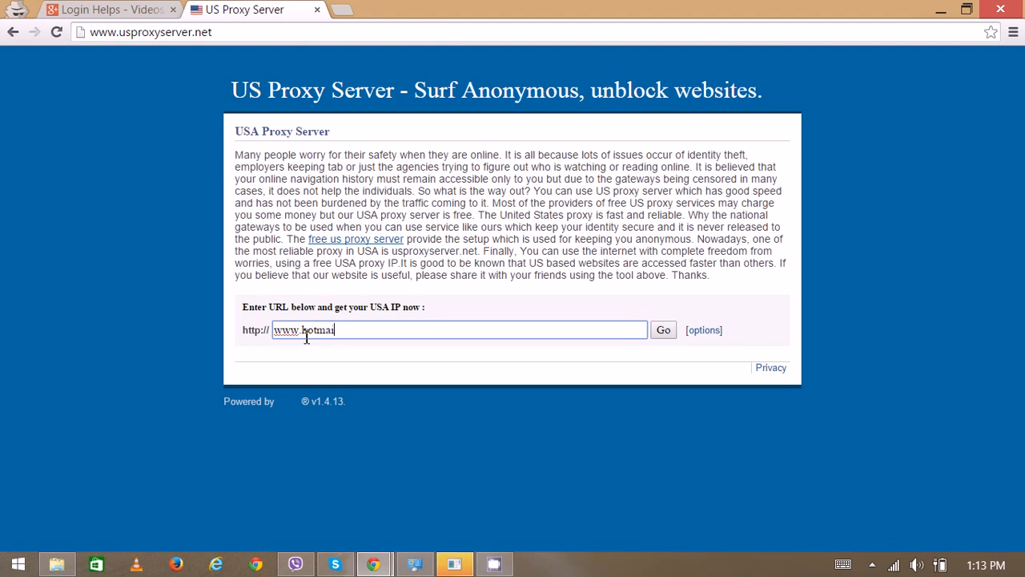
pyautogui.write('l.com')
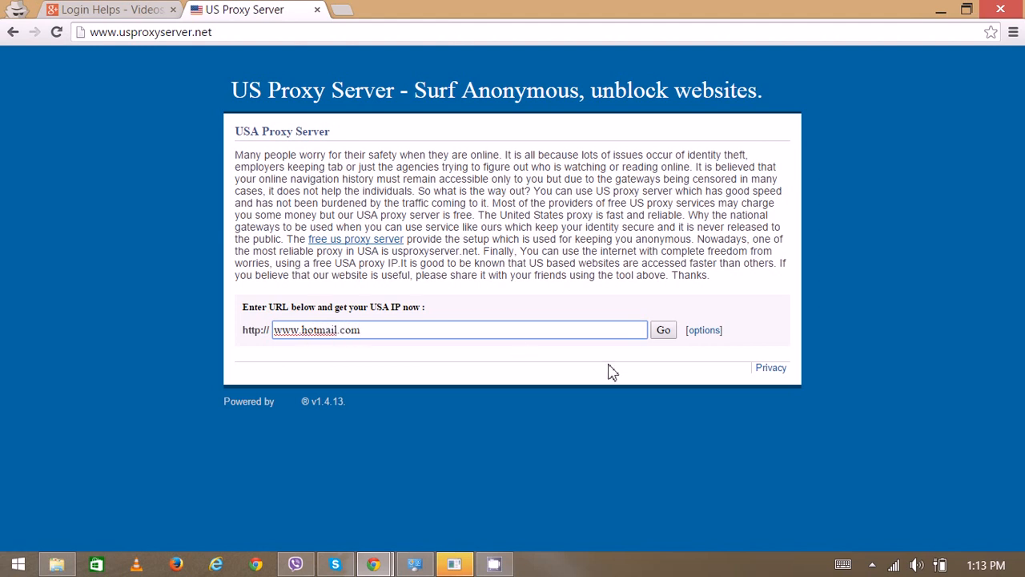
pyautogui.moveTo(655, 374)
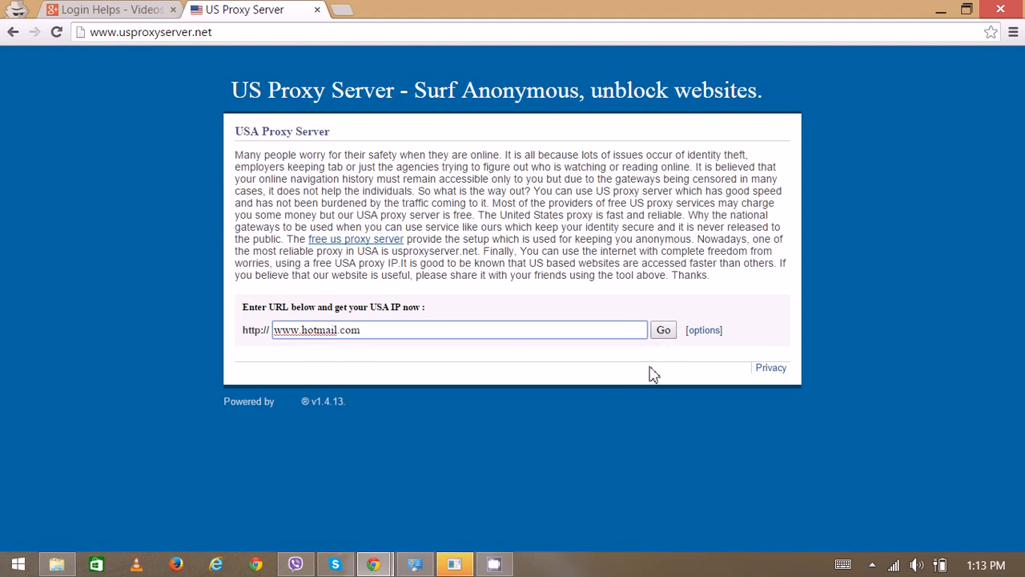
pyautogui.moveTo(617, 390)
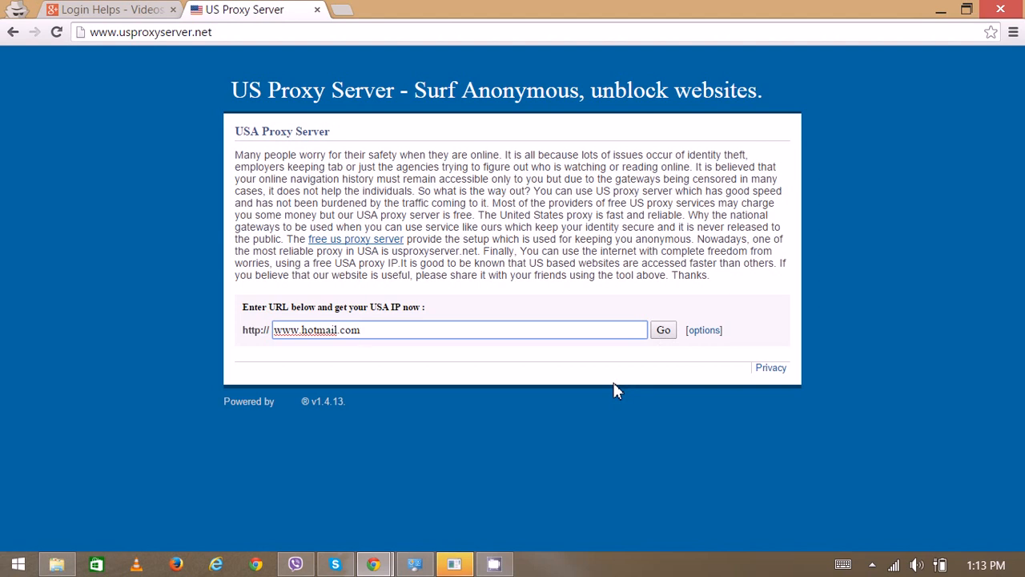